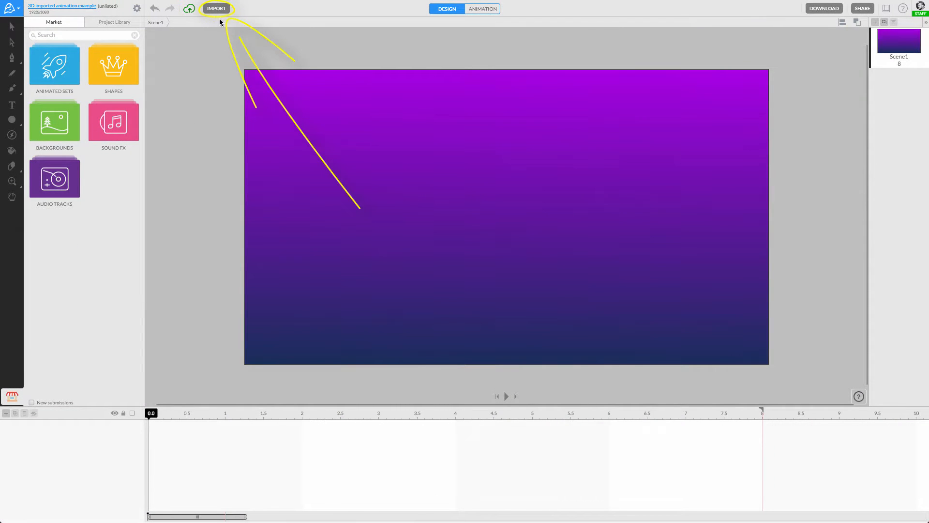
Import the 30 logo PNGs as a 0.1 s-per-image sequence and trim the scene to it
click(216, 8)
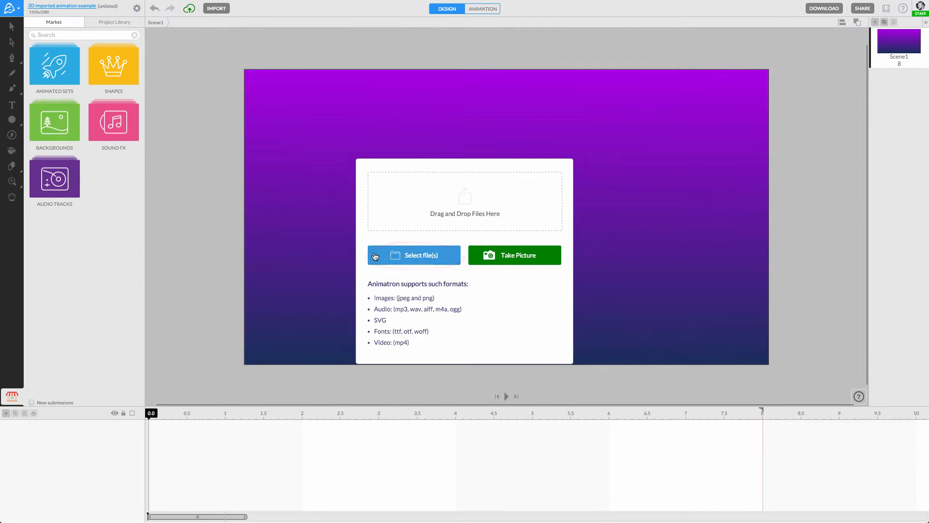
click(413, 255)
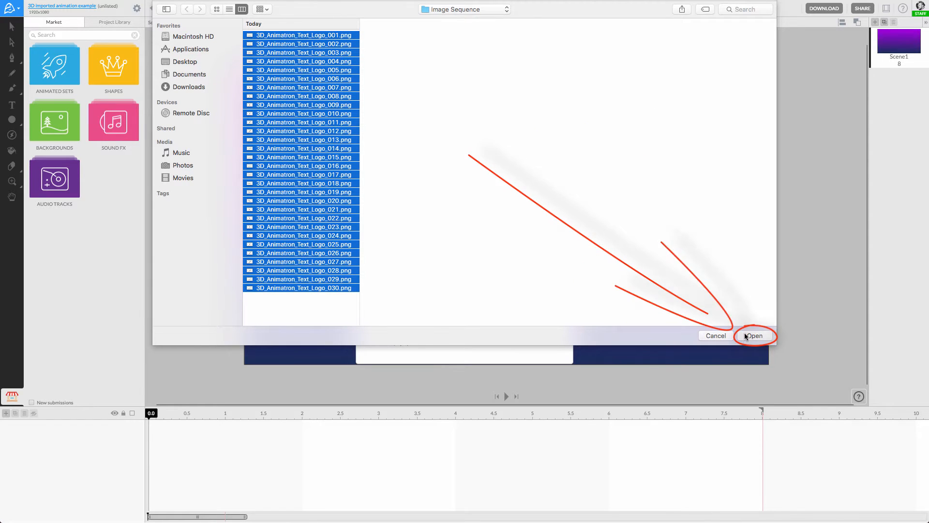
click(754, 335)
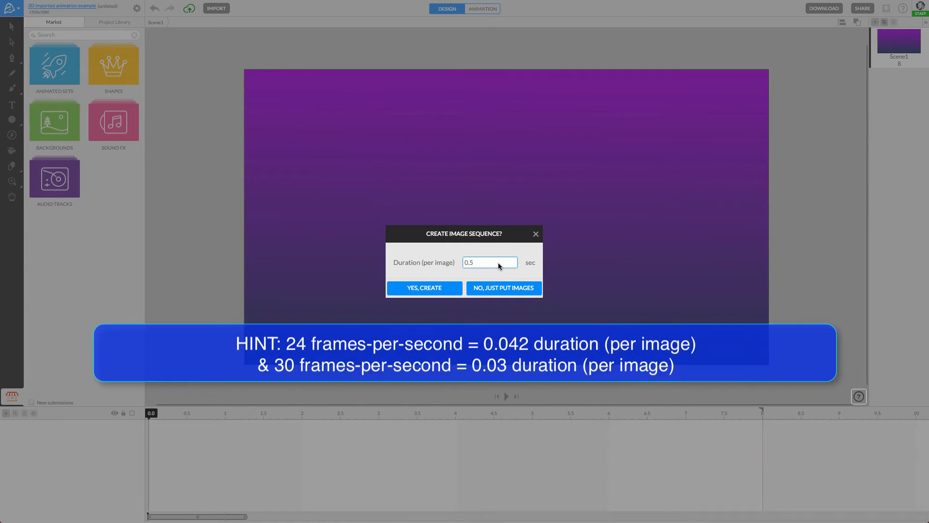
text(0.1)
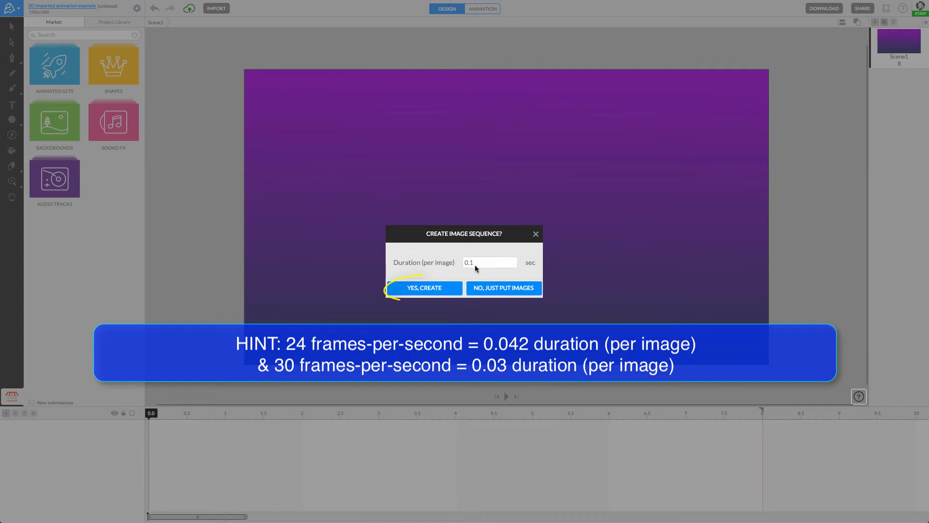
click(423, 288)
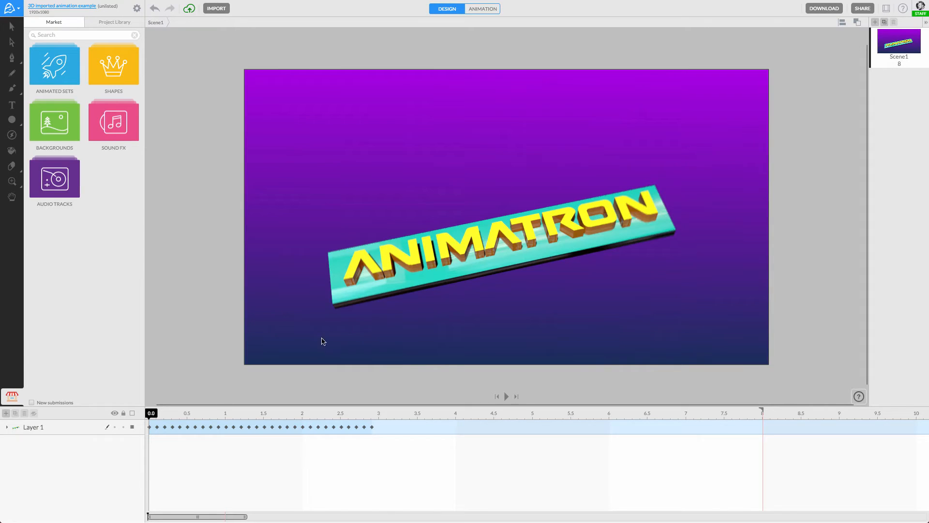
click(5, 427)
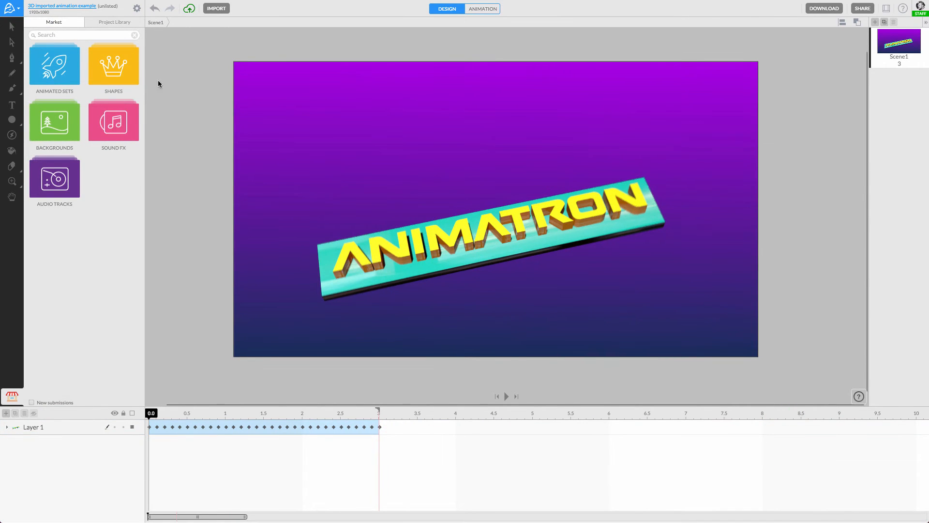
Tick Loop in the project settings so the 3-second logo animation repeats
click(137, 8)
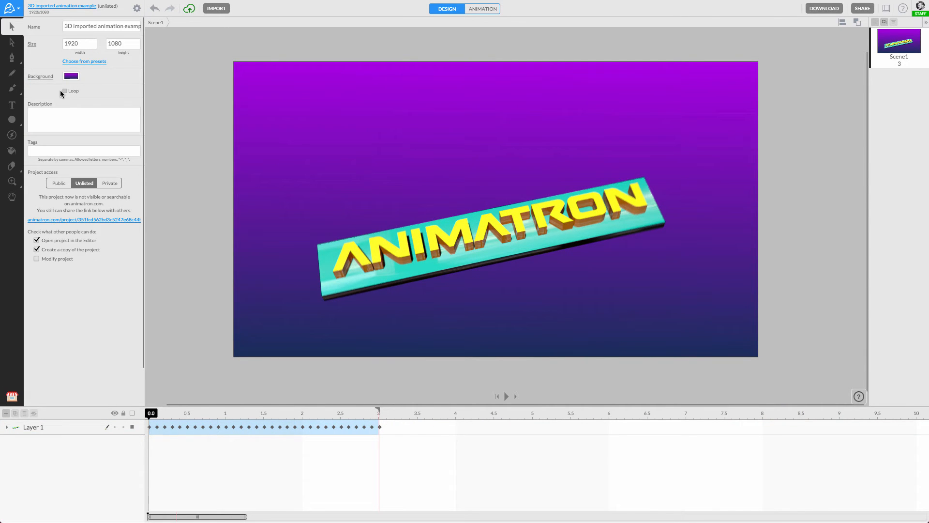
click(64, 90)
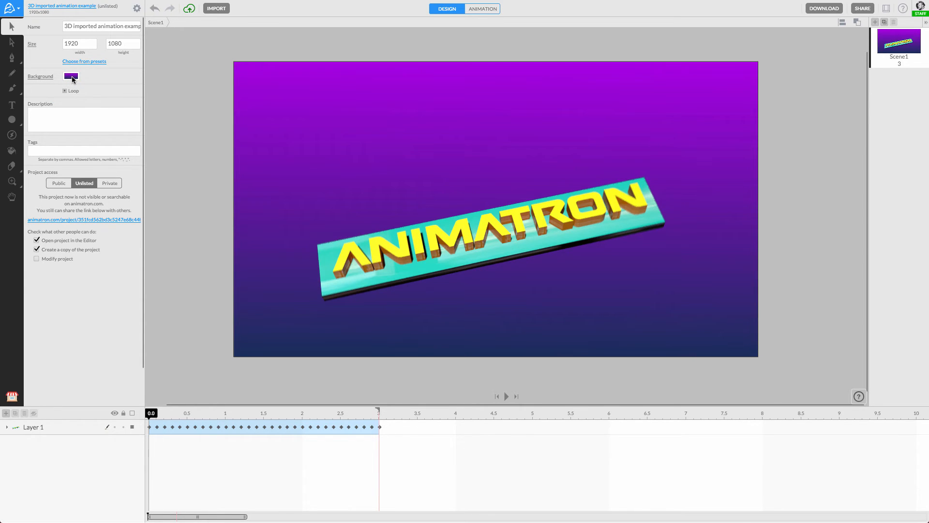
Drop the purple background colour's alpha to 0 in project settings
click(70, 76)
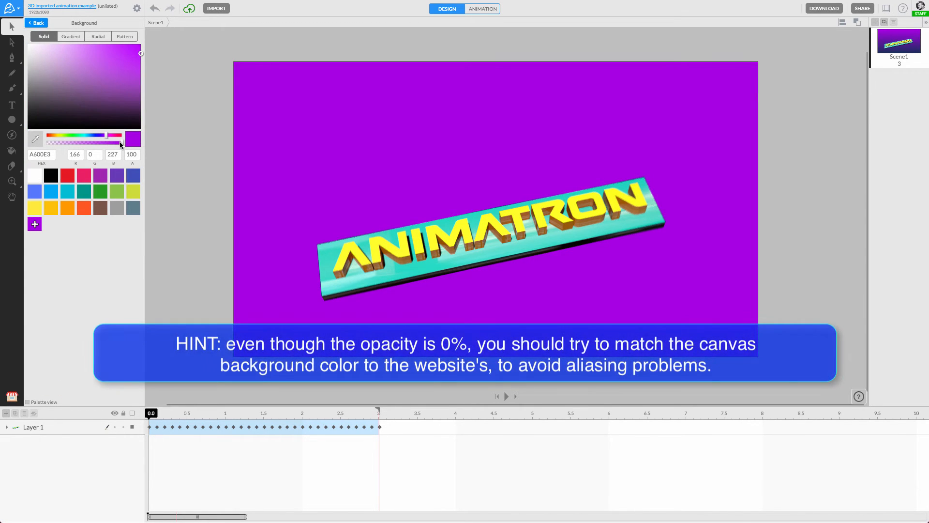
drag(121, 144, 53, 145)
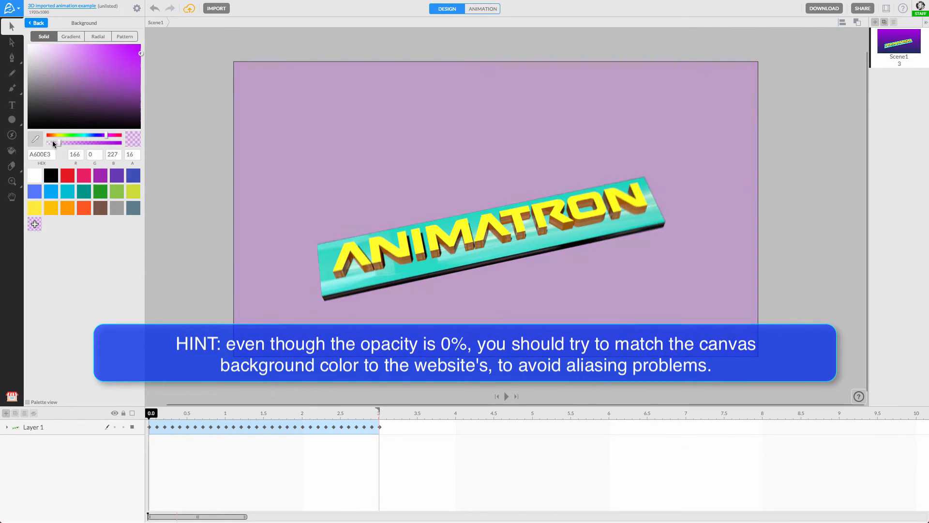
click(126, 140)
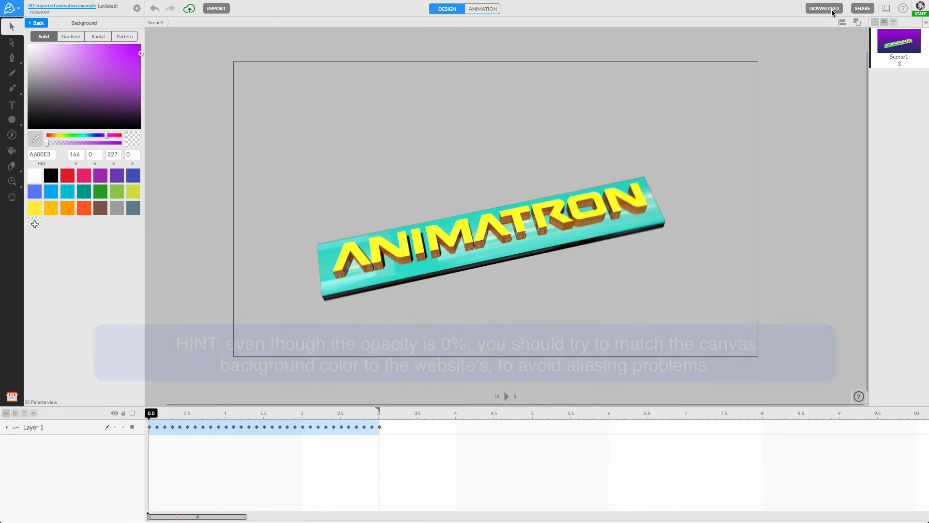
Open the Download menu listing HTML5, Video, GIF and SVG export options
click(823, 8)
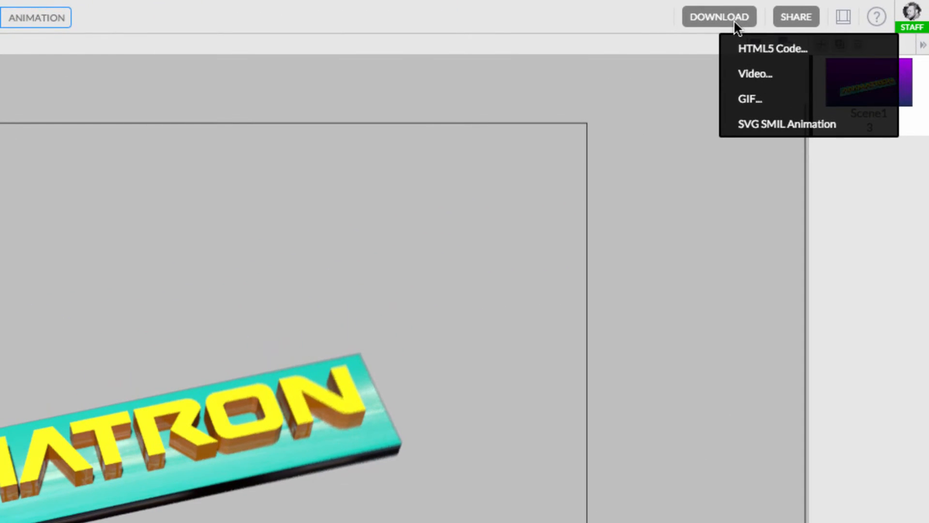
mouse_move(774, 48)
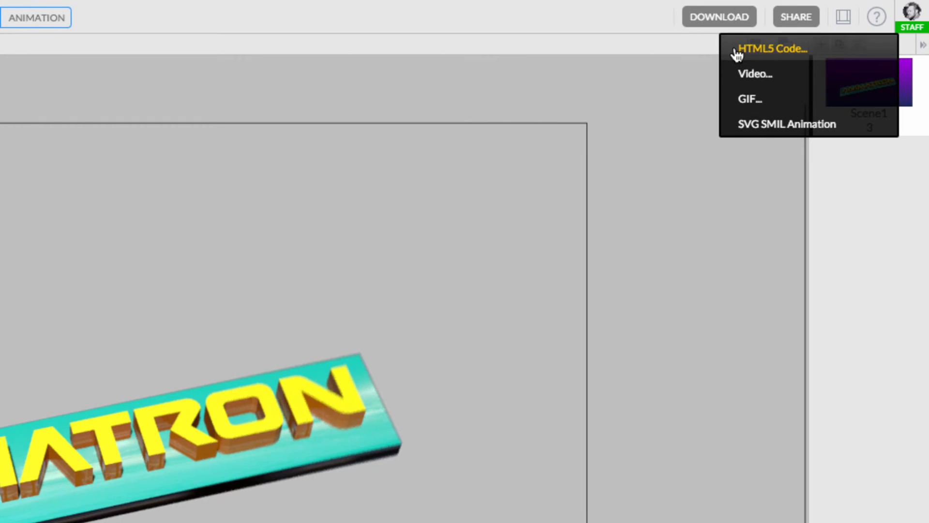